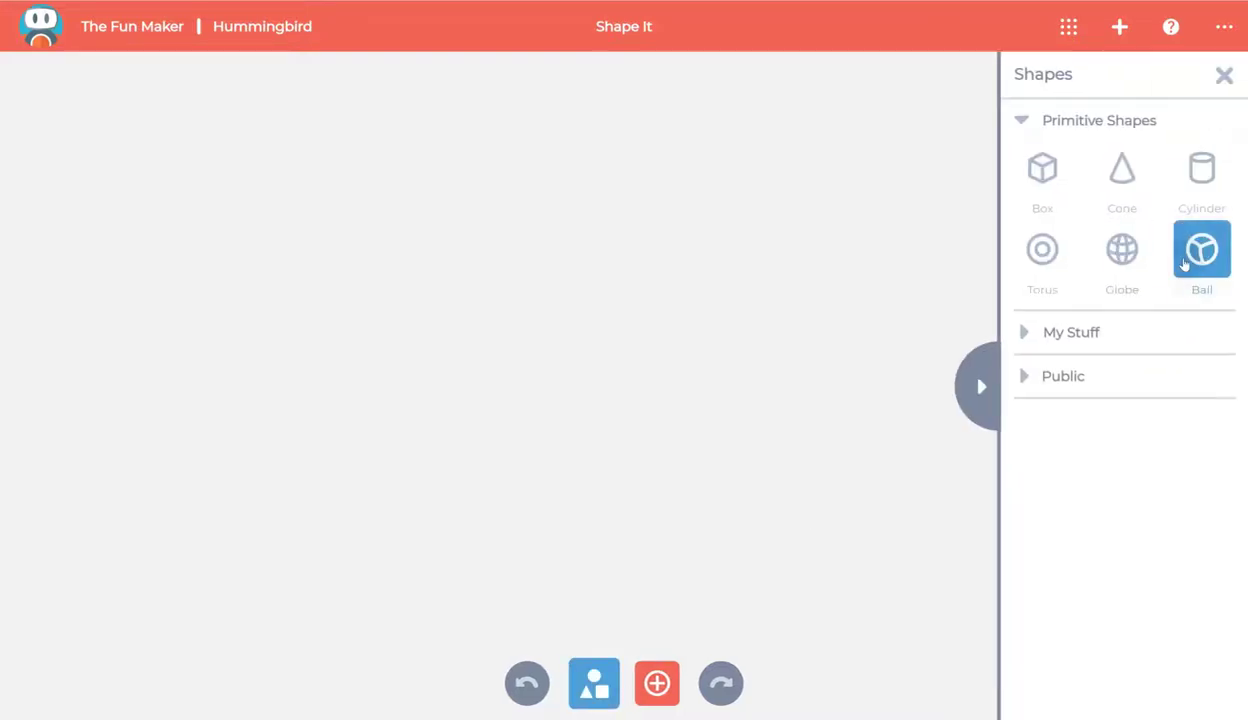
Step: Add a Ball primitive and stretch it into an elongated body with a long pointed beak
{"action": "left_click", "coordinate": [1200, 250]}
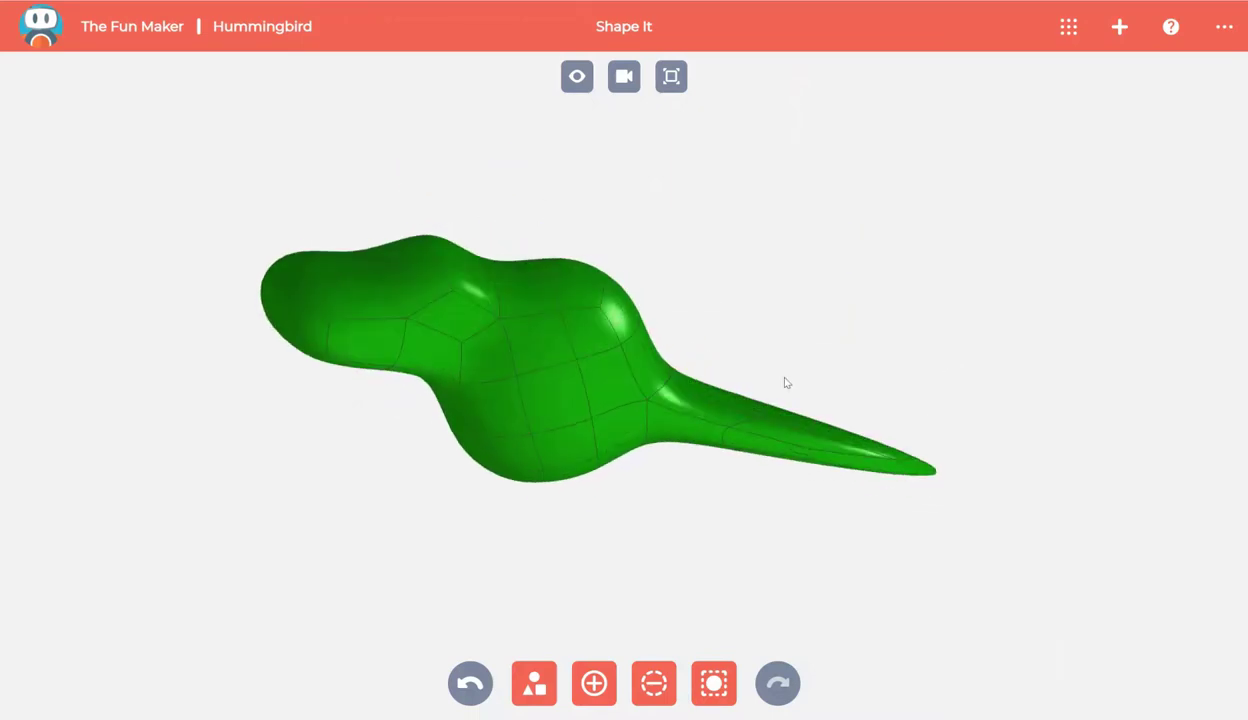
Step: Pull the rear faces of the body out into a long, tapering tail opposite the beak
{"action": "left_click_drag", "start_coordinate": [784, 384], "coordinate": [642, 588]}
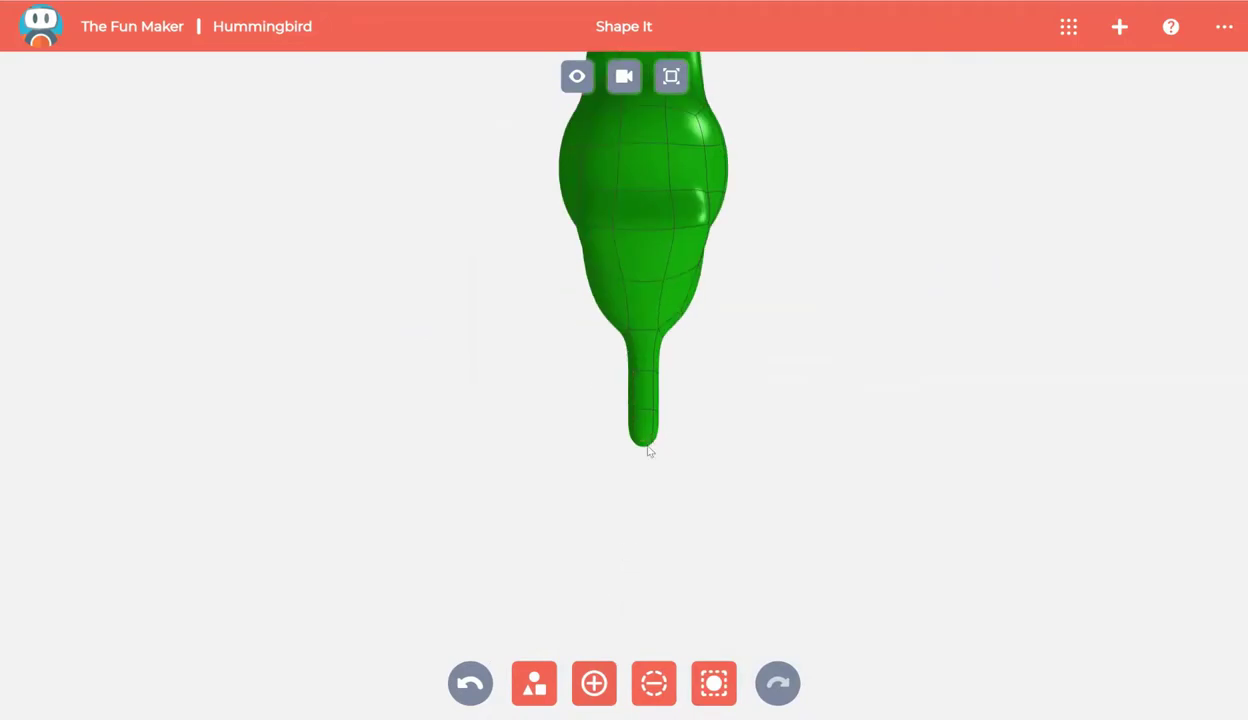
{"action": "left_click", "coordinate": [642, 440]}
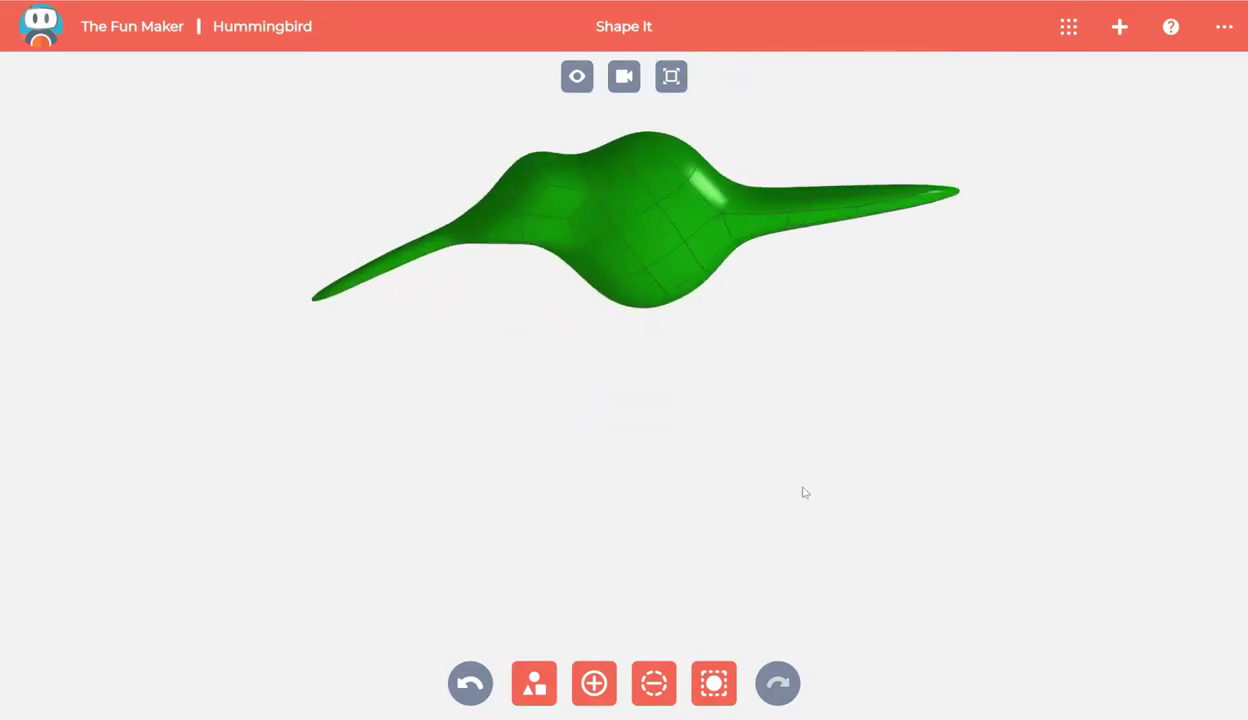
Step: Drag faces on top of the body upward to raise a wing swept up and back
{"action": "left_click_drag", "start_coordinate": [804, 490], "coordinate": [688, 232]}
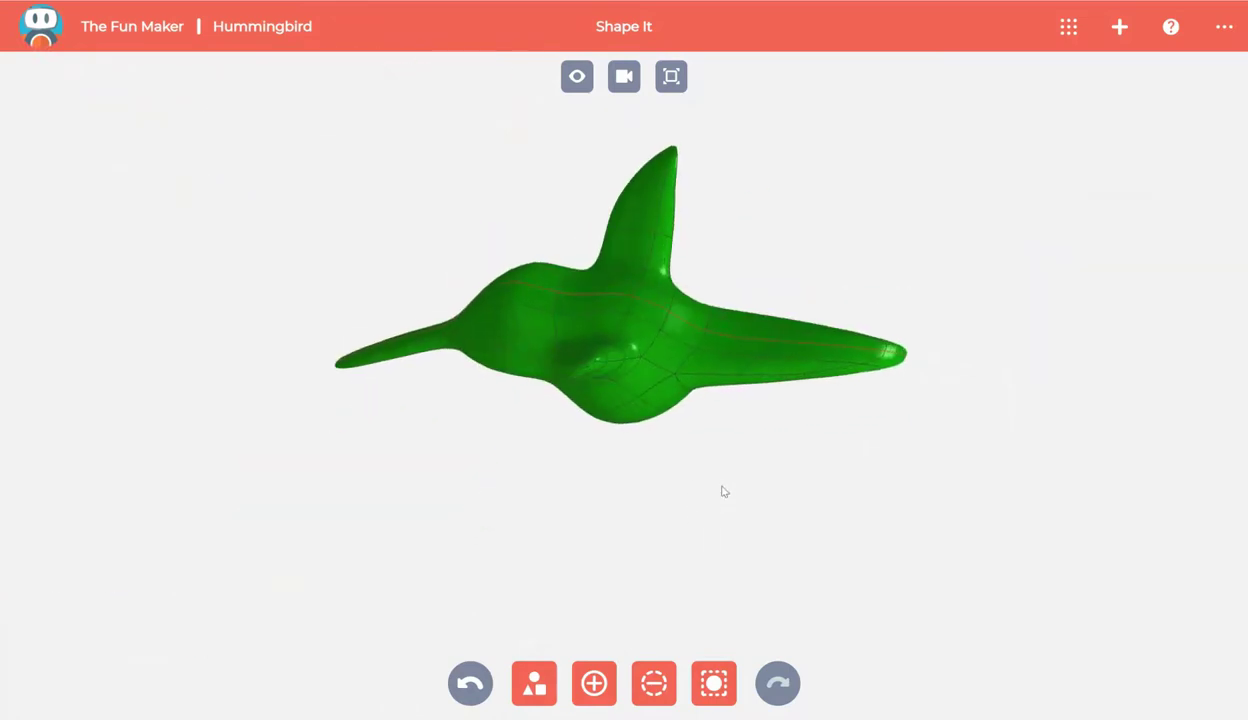
Step: Bend the wing backward and add a second matching wing on the opposite side
{"action": "left_click_drag", "start_coordinate": [724, 492], "coordinate": [506, 168]}
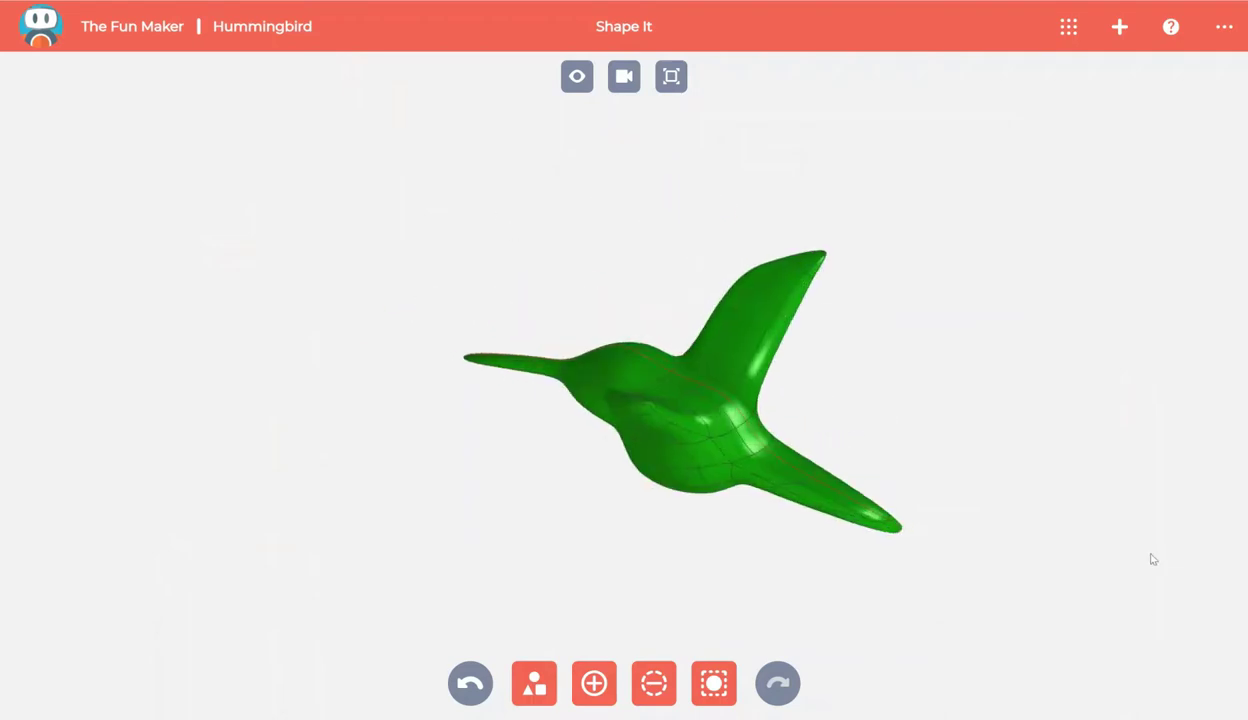
{"action": "left_click", "coordinate": [534, 684]}
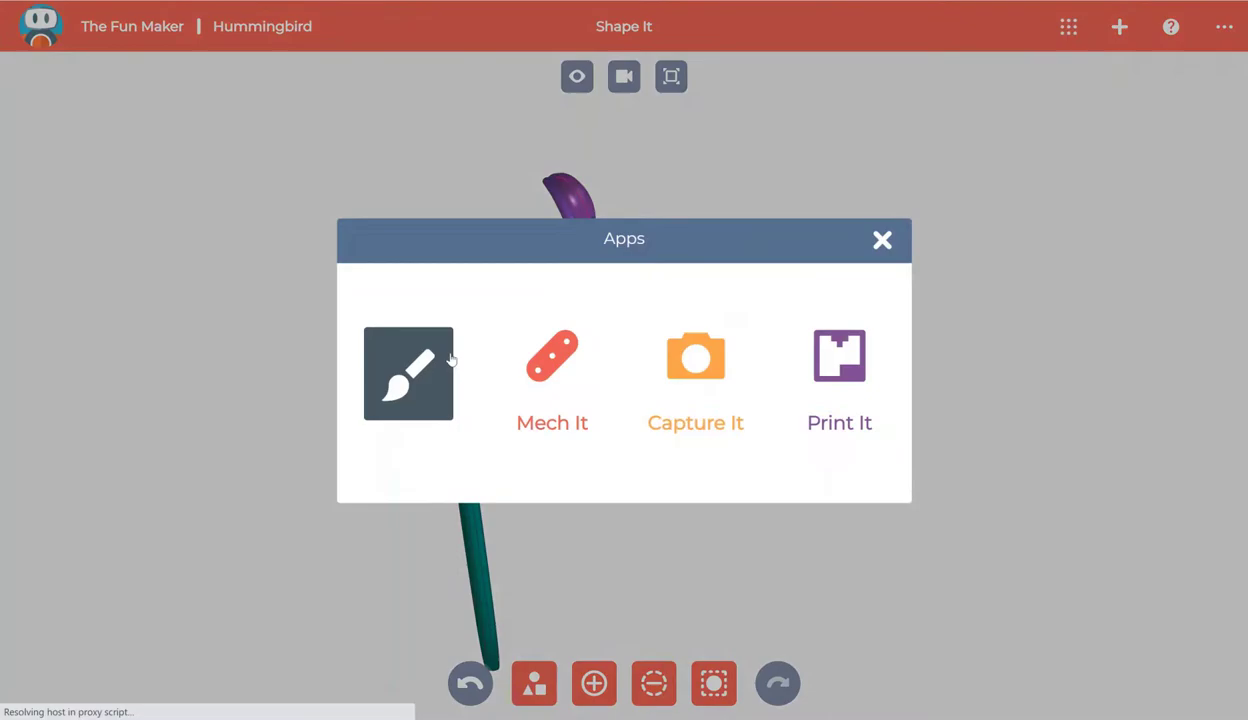
Step: Place the purple flower on a teal stem from My Stuff beside the hummingbird
{"action": "left_click", "coordinate": [408, 374]}
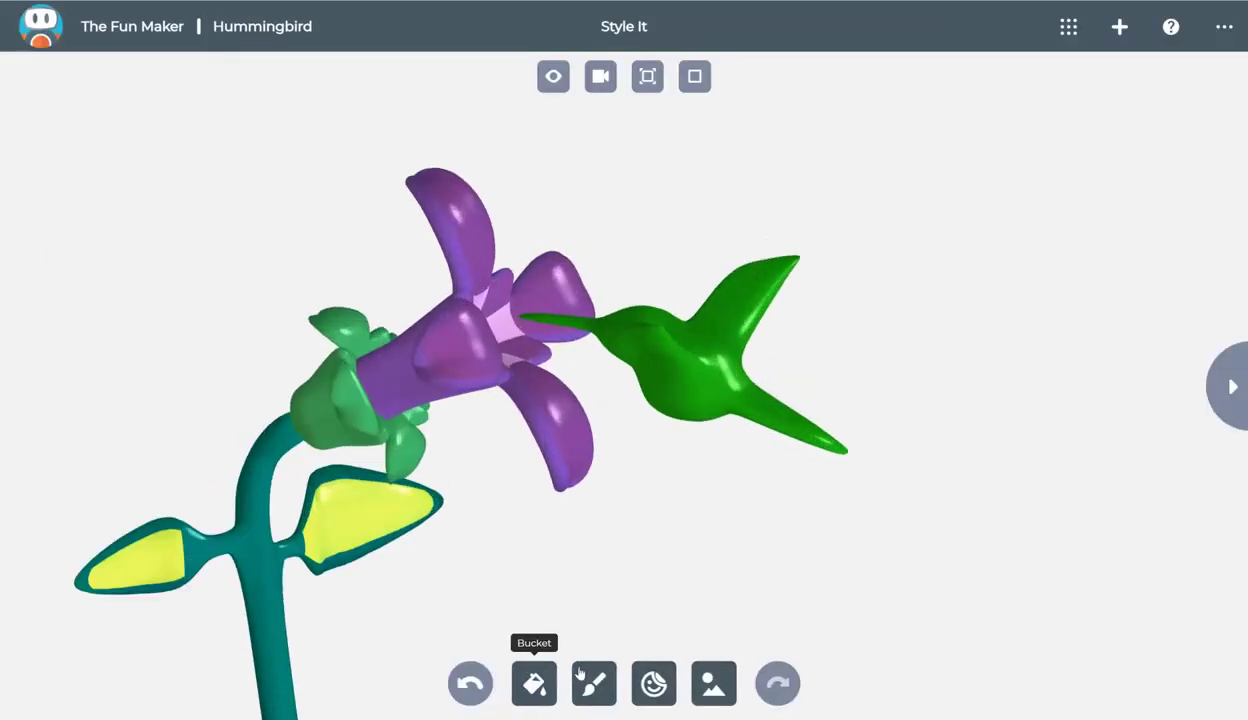
Step: Fill the hummingbird with a black beak and wing tips, red throat and white underside
{"action": "left_click", "coordinate": [534, 684]}
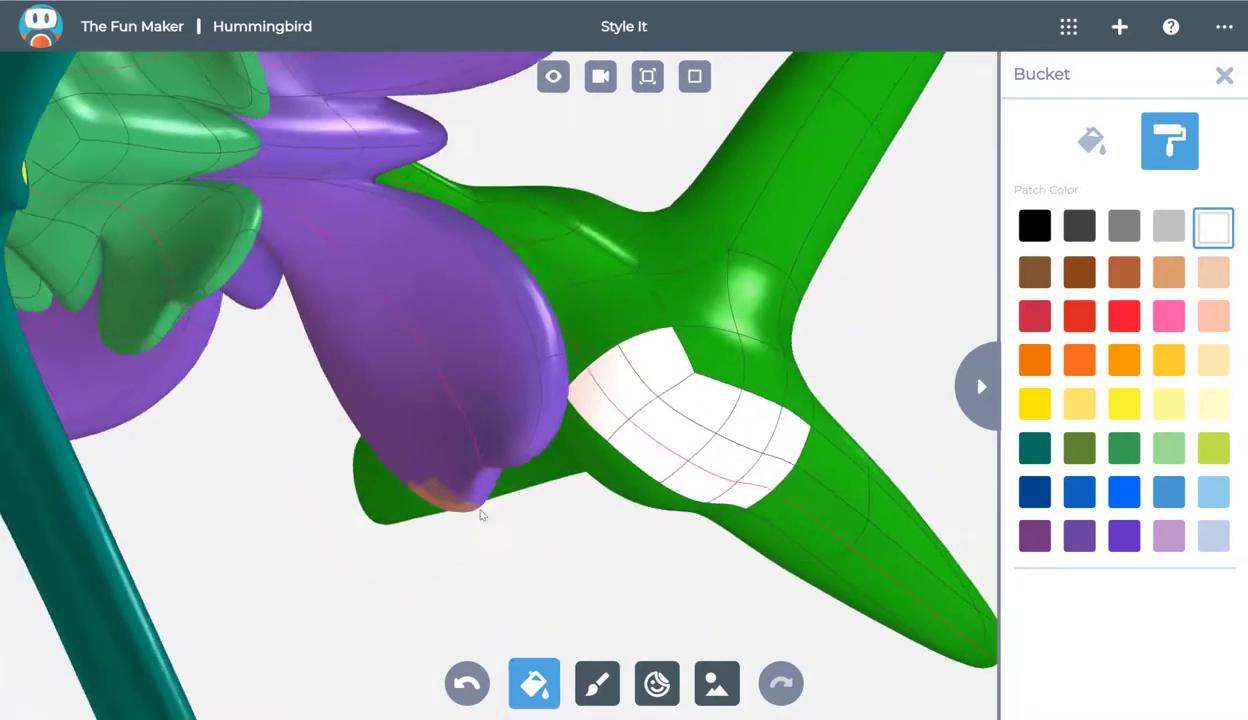
{"action": "left_click", "coordinate": [884, 584]}
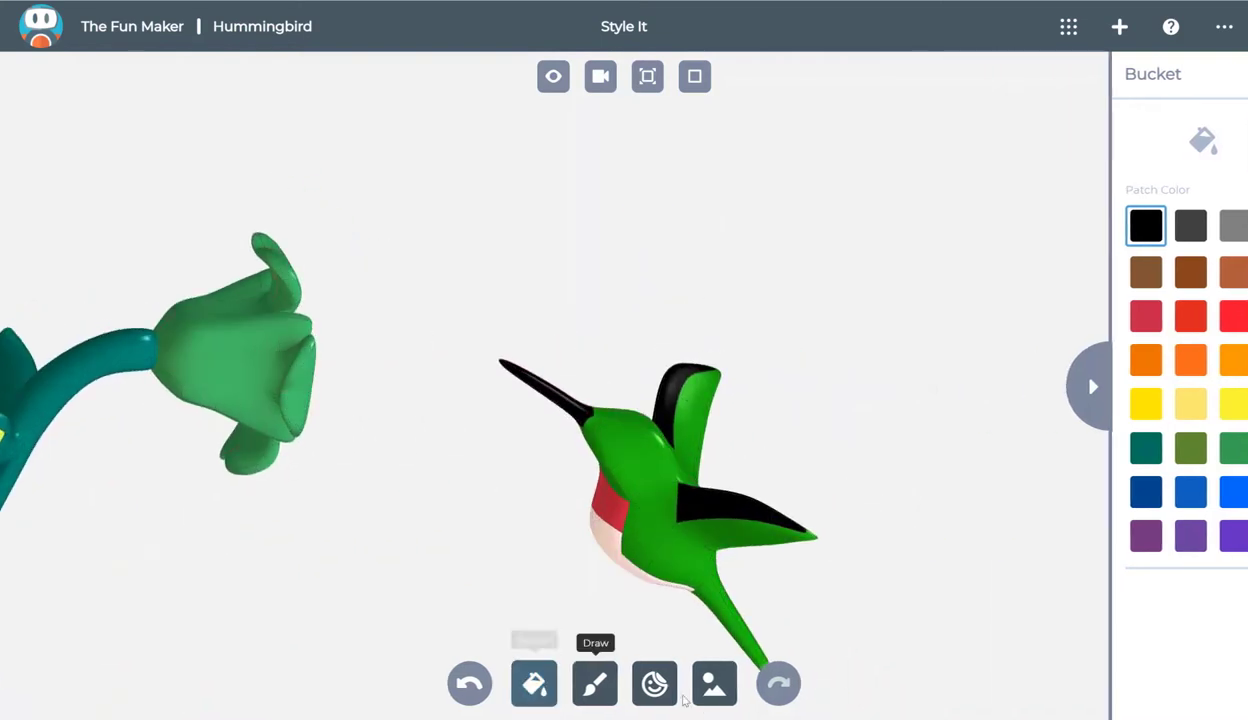
Step: Check the bare model without paint, then restore it beside the full purple flower
{"action": "left_click", "coordinate": [654, 684]}
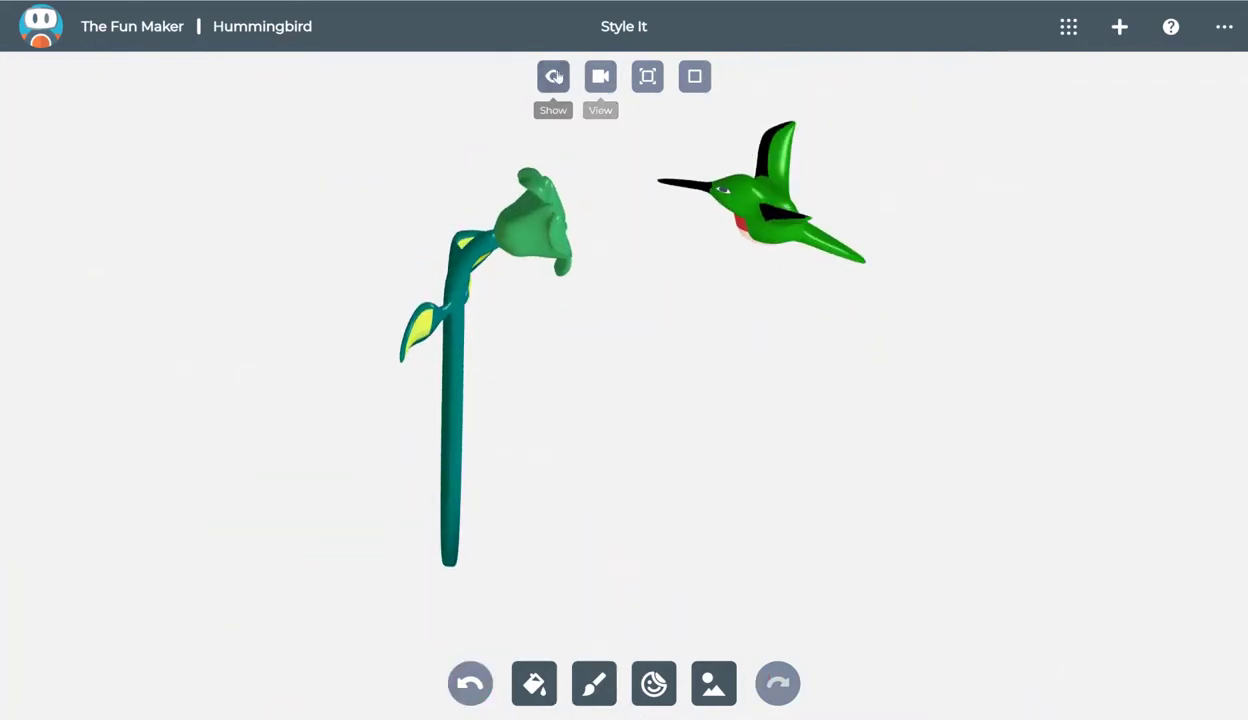
{"action": "left_click", "coordinate": [552, 76]}
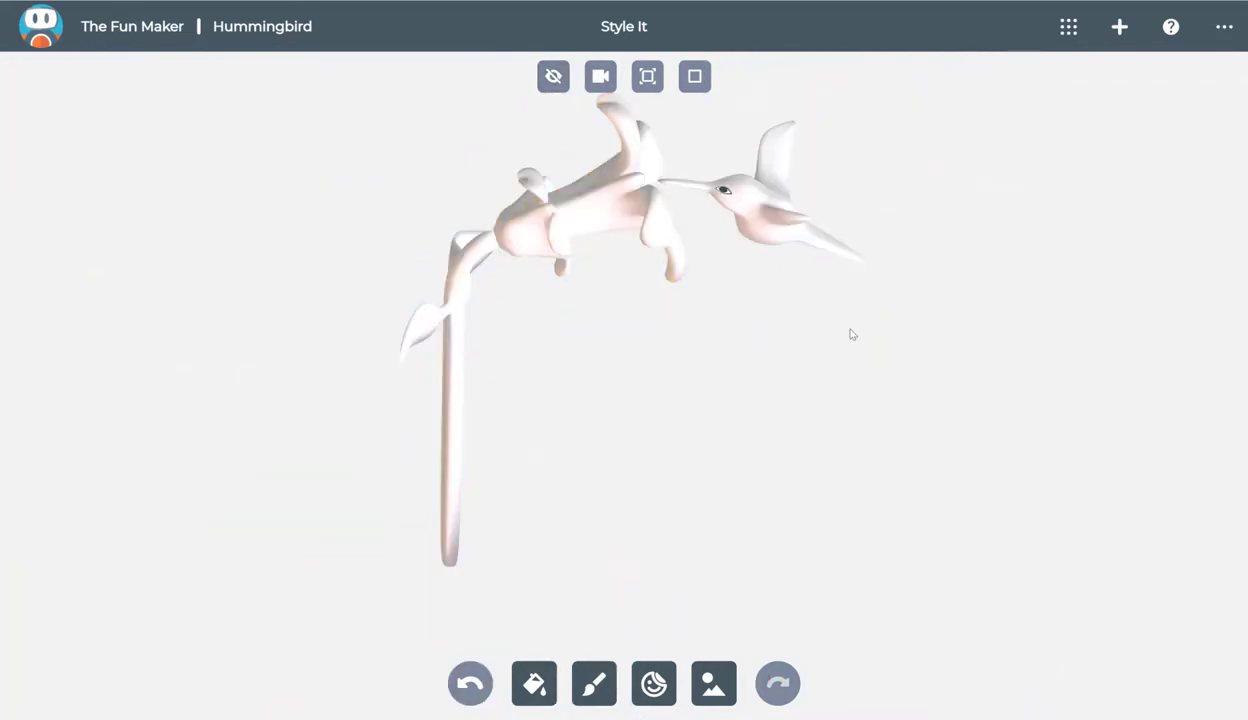
{"action": "left_click", "coordinate": [552, 76]}
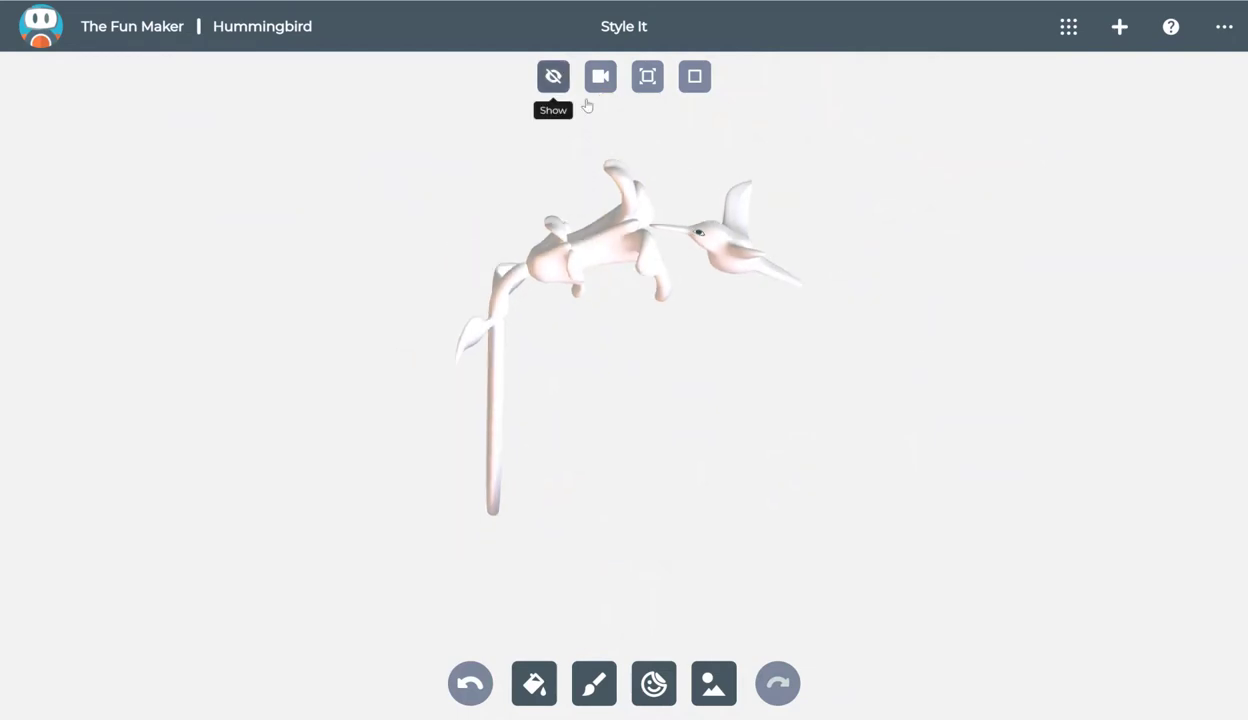
{"action": "left_click", "coordinate": [552, 76]}
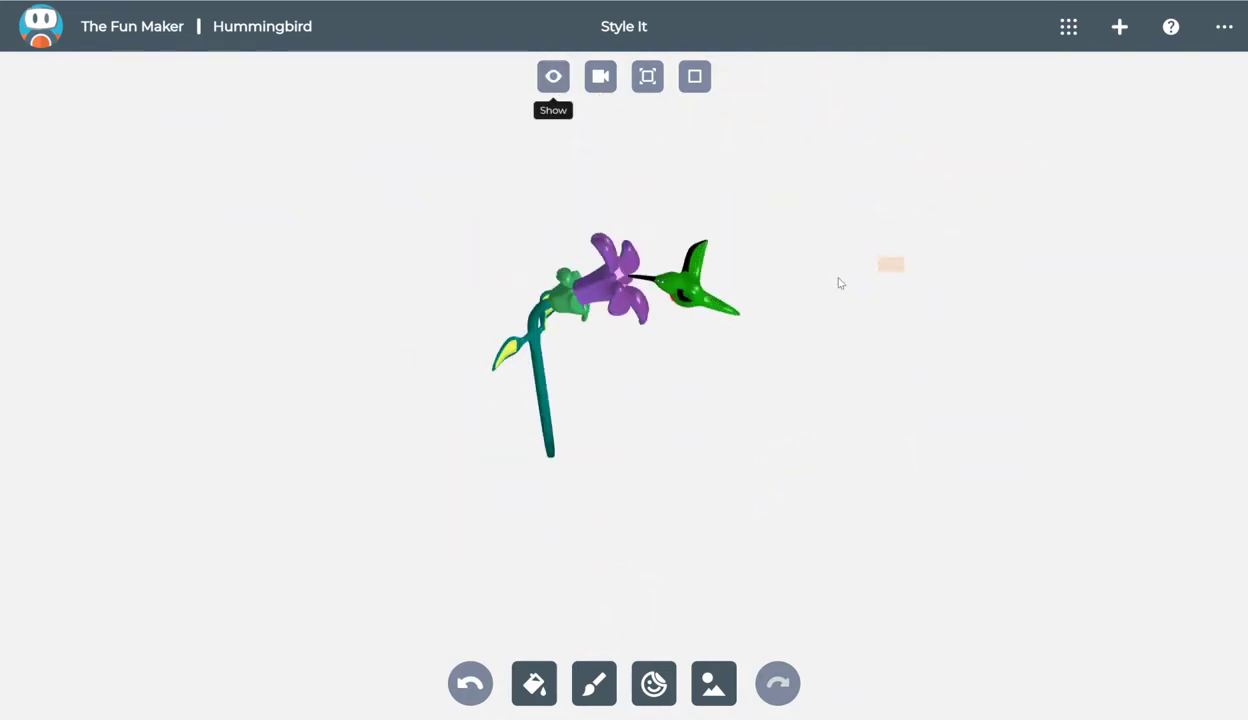